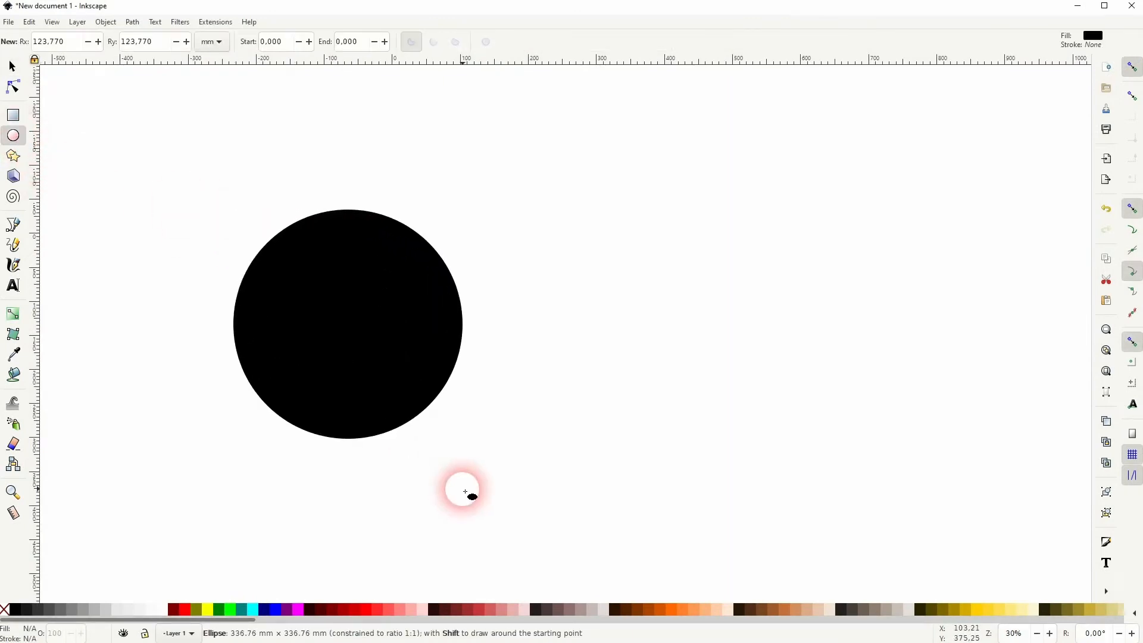
Step: Draw an unfilled circle and give it a 50 mm black stroke to form a ring
click(11, 66)
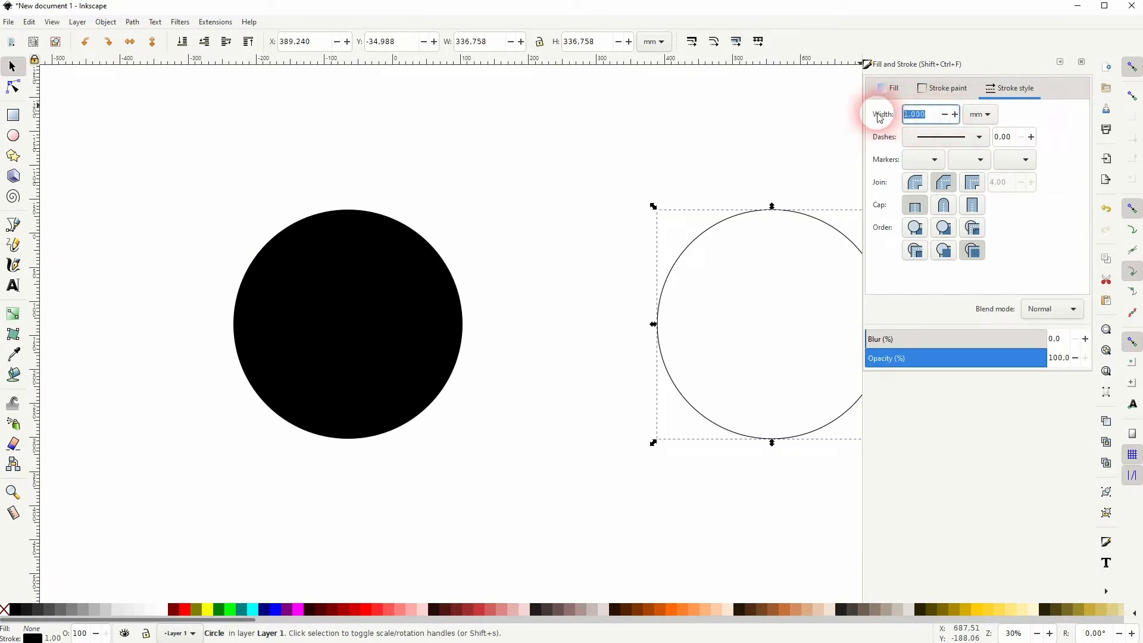
text(50.000)
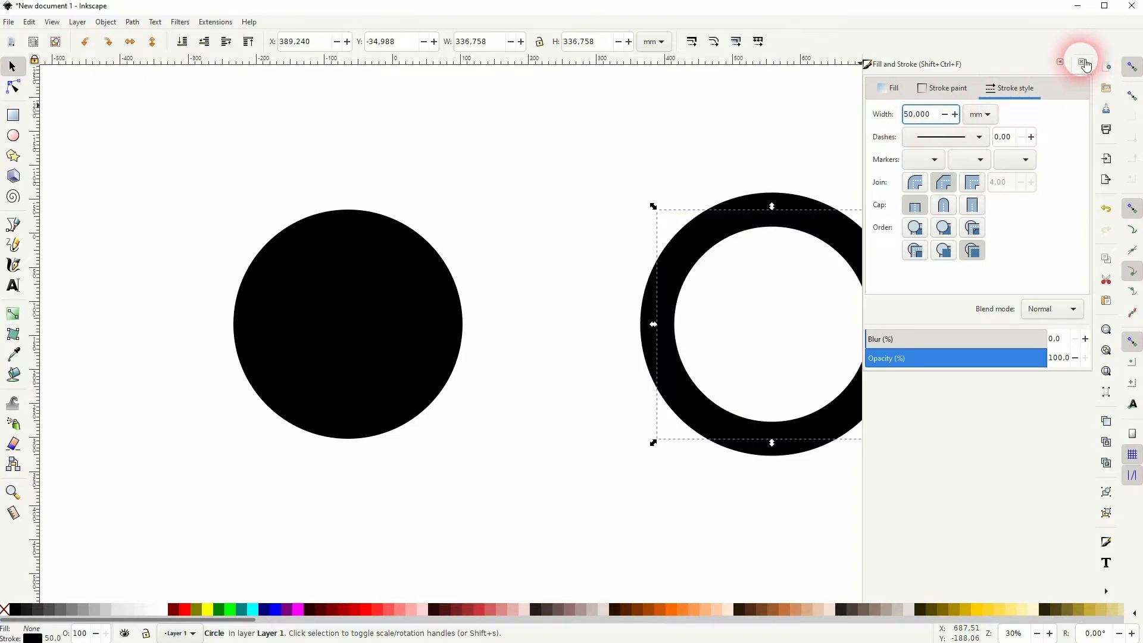
click(1083, 62)
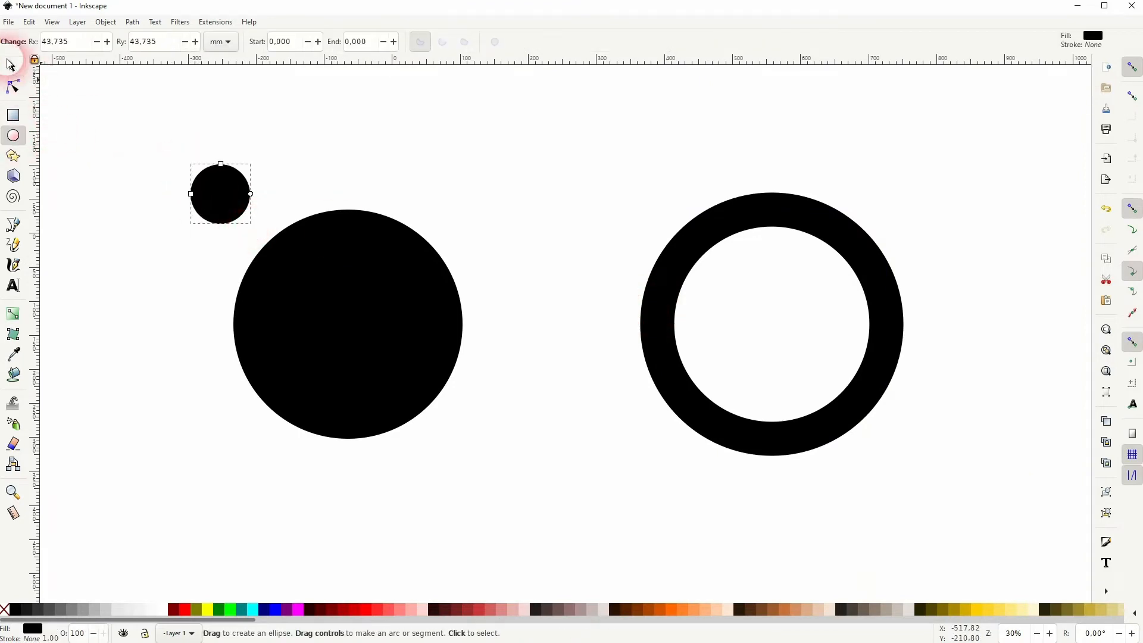
Step: Move the small red circle above-left of the large black circle with the Selector
click(179, 605)
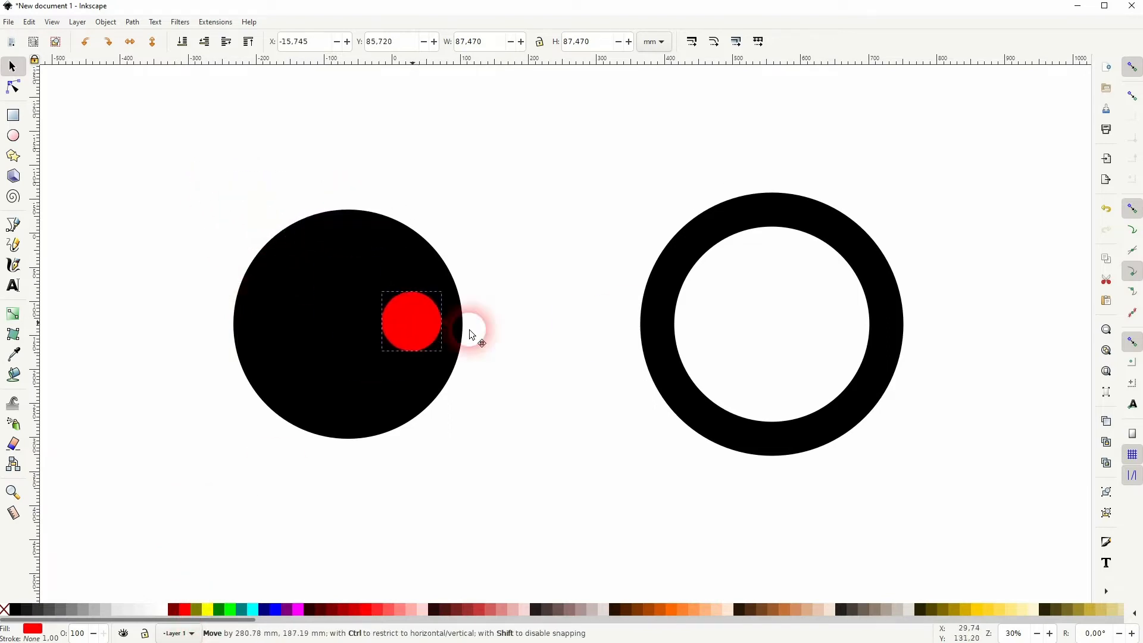
drag(411, 322, 310, 150)
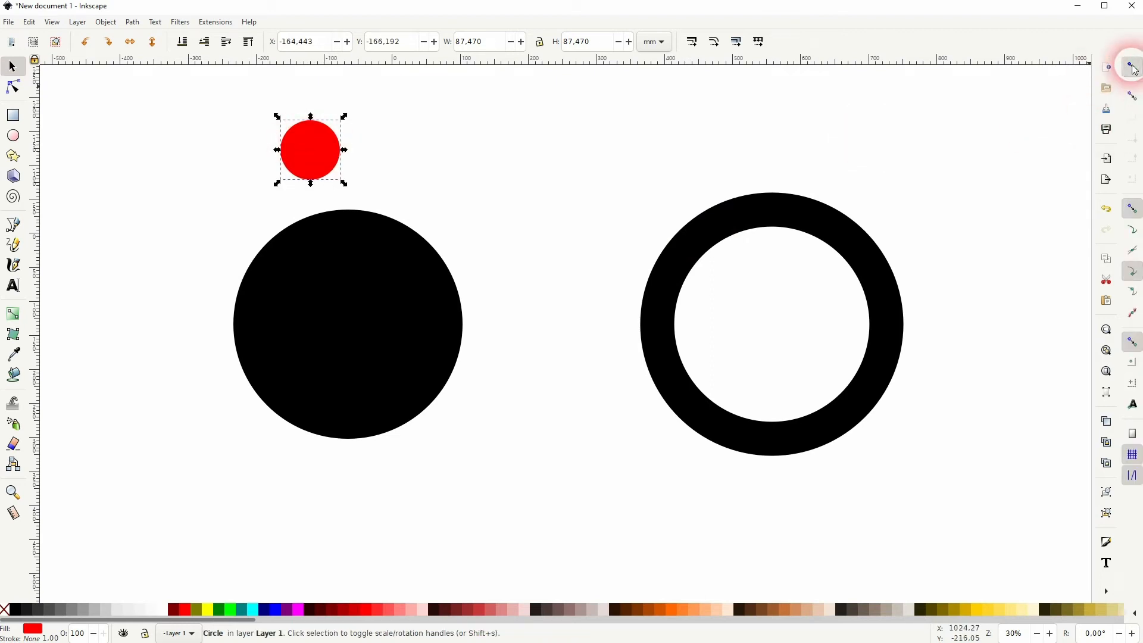
mouse_move(1132, 362)
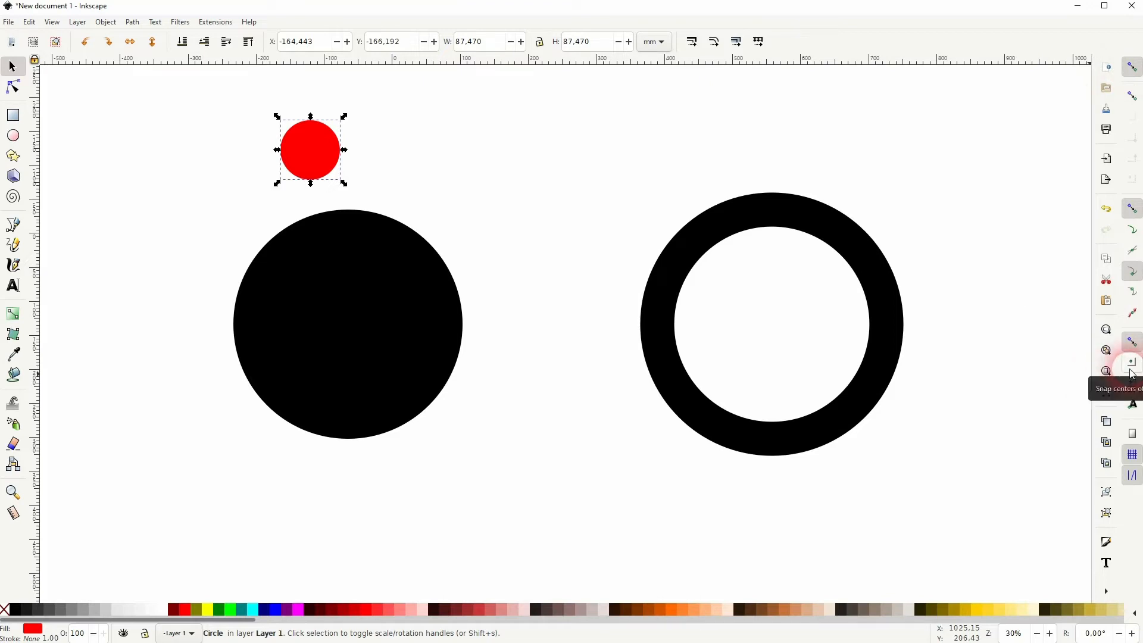
Step: Try the red circle at the black circle's centre, right edge and top, leaving it just above
drag(310, 150, 319, 178)
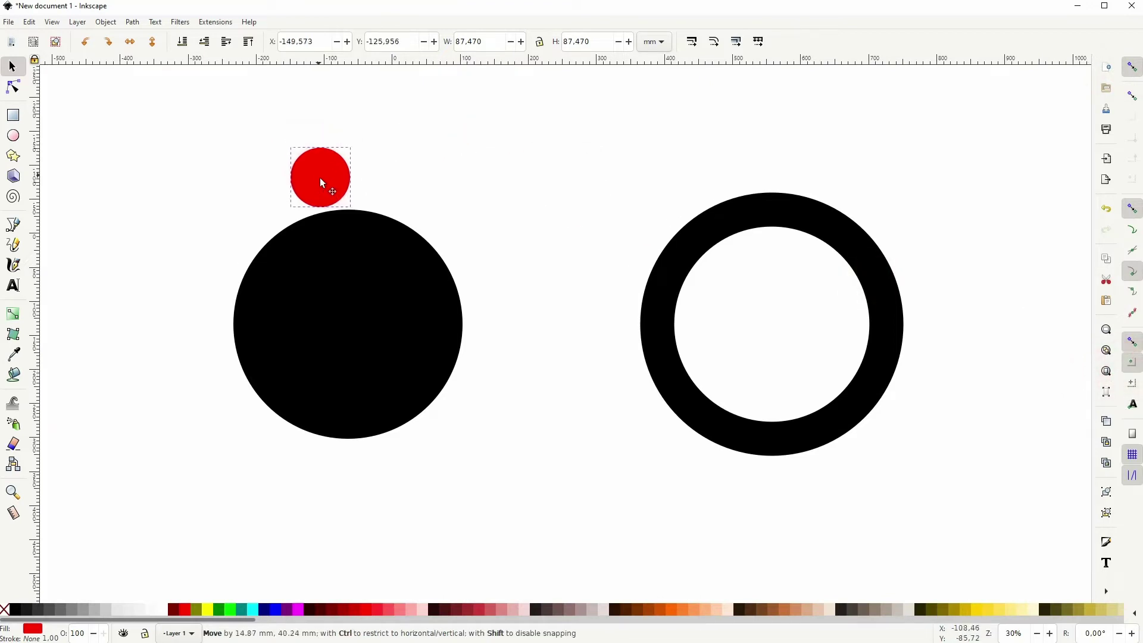
drag(320, 178, 347, 324)
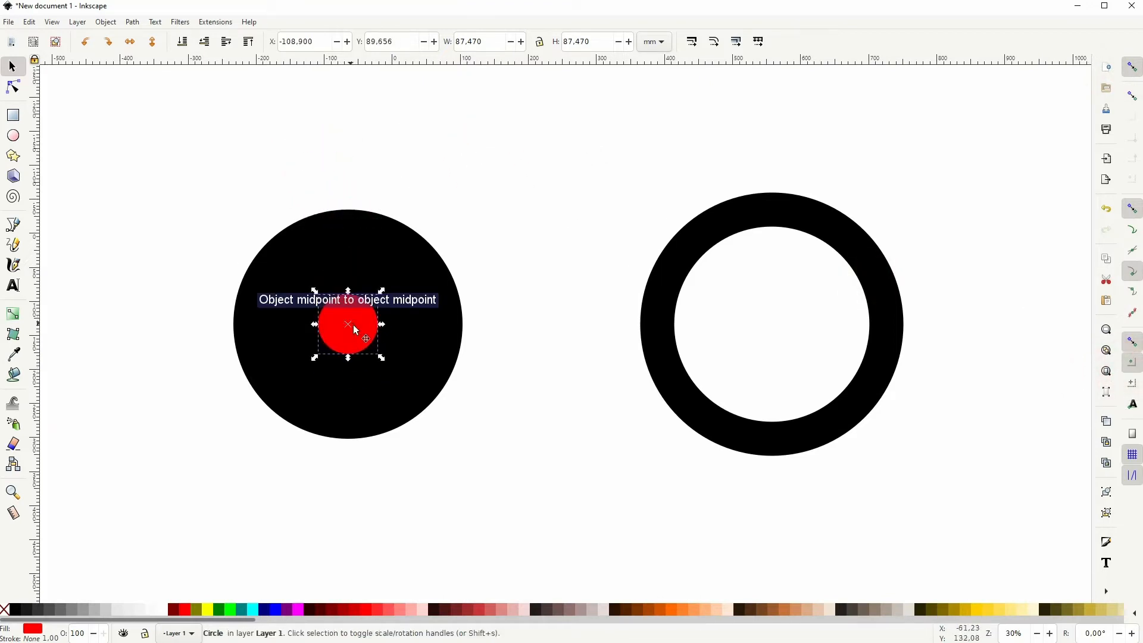
drag(347, 324, 478, 324)
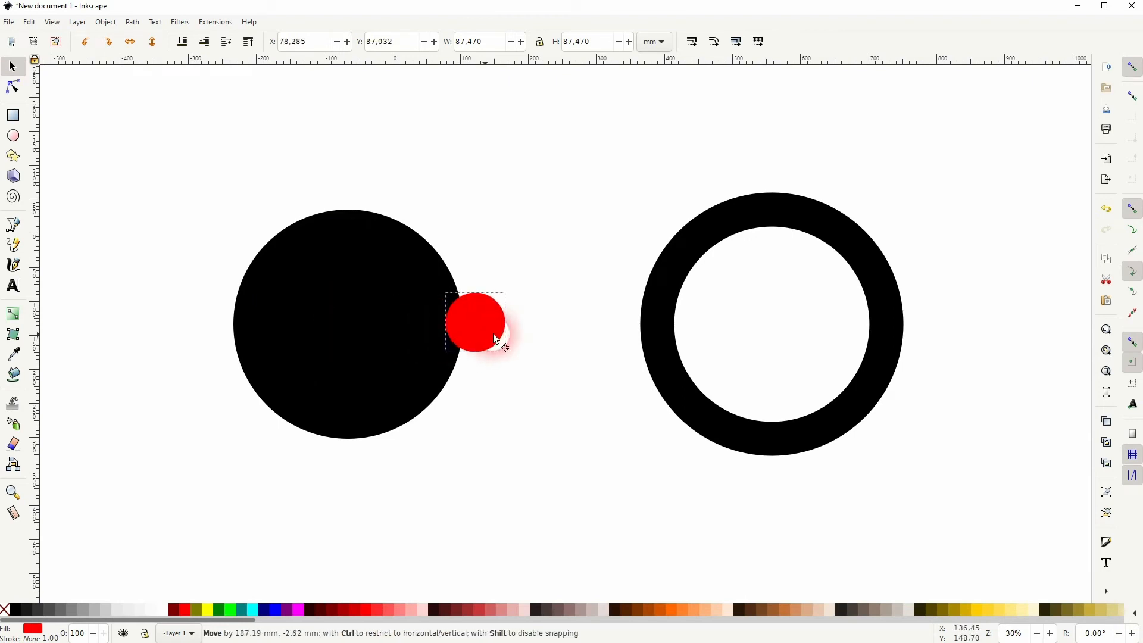
drag(477, 322, 364, 198)
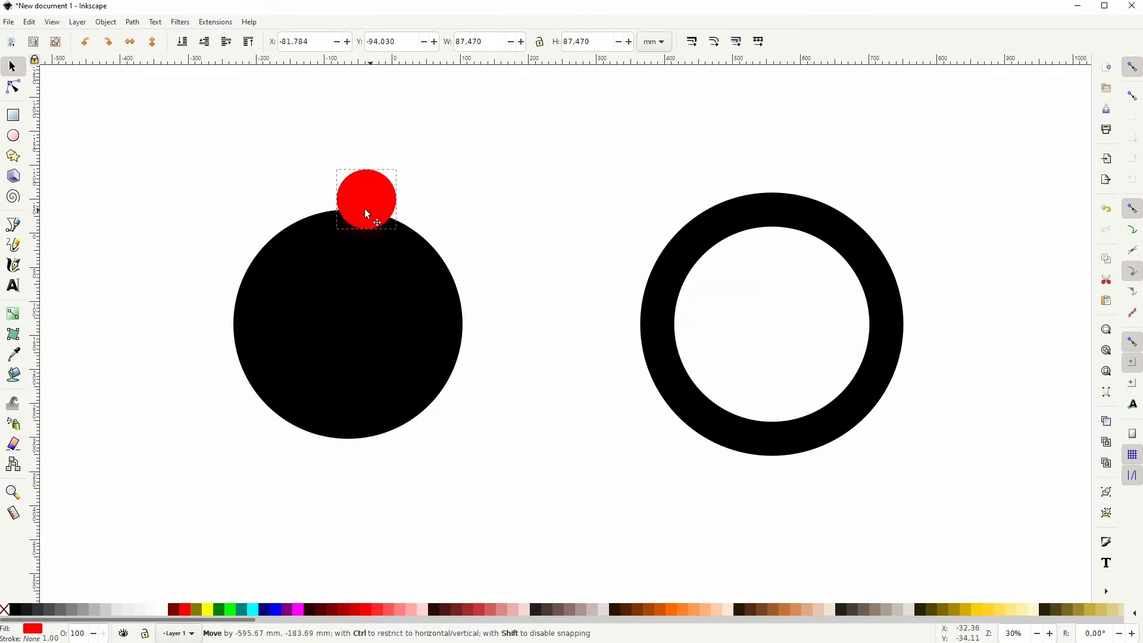
drag(364, 199, 346, 166)
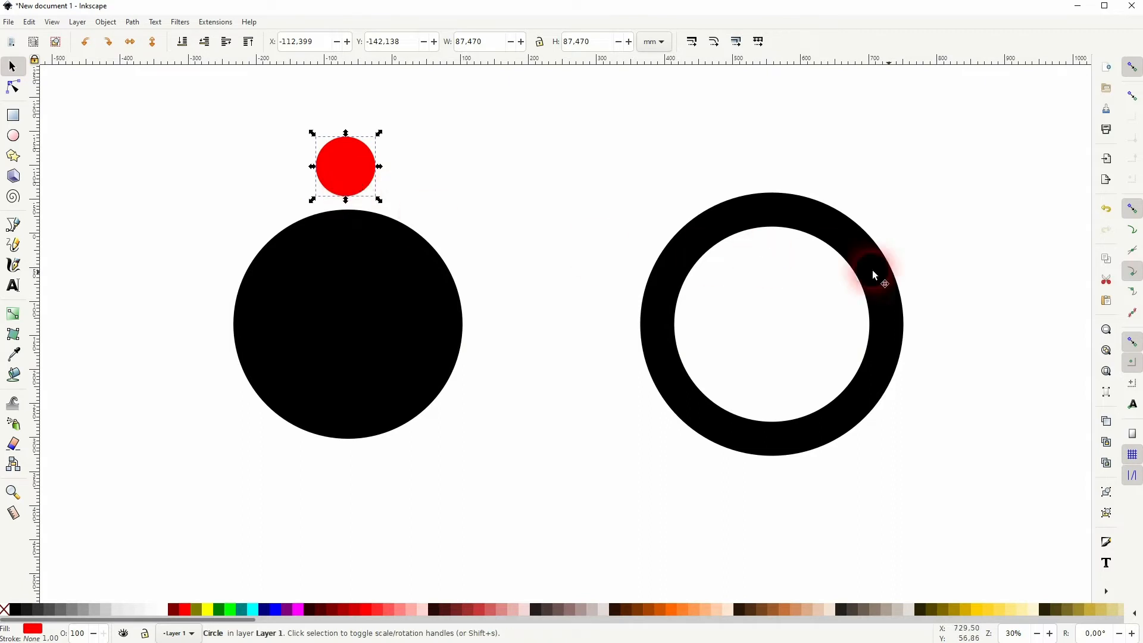
mouse_move(1132, 291)
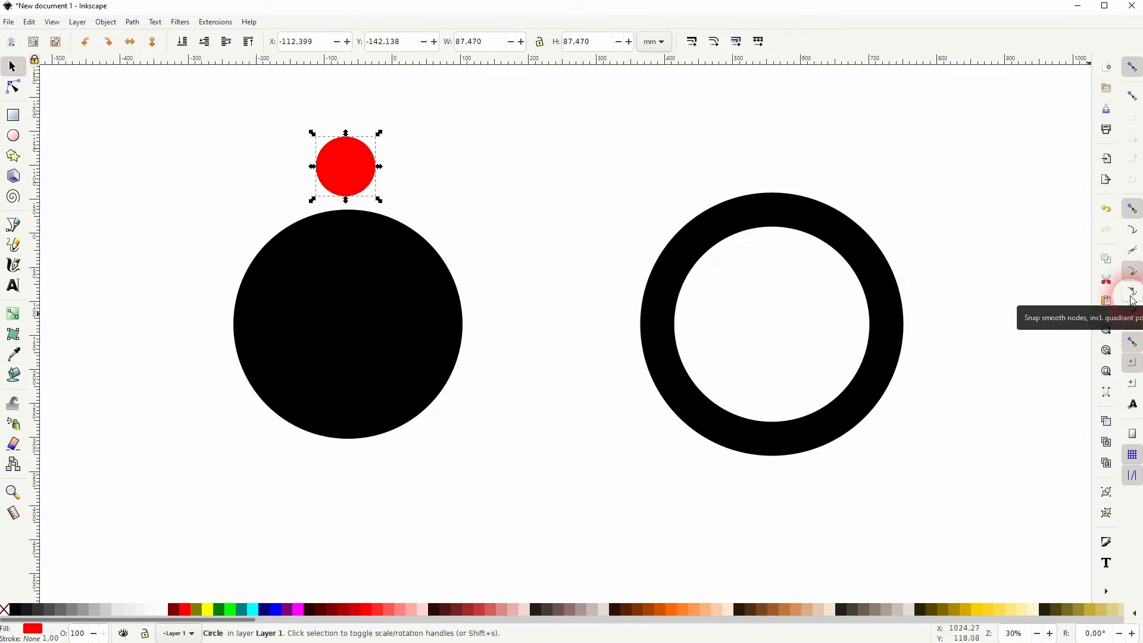
Step: Centre red circle copies on the black circle's top, right and remaining quadrant points
drag(345, 167, 349, 179)
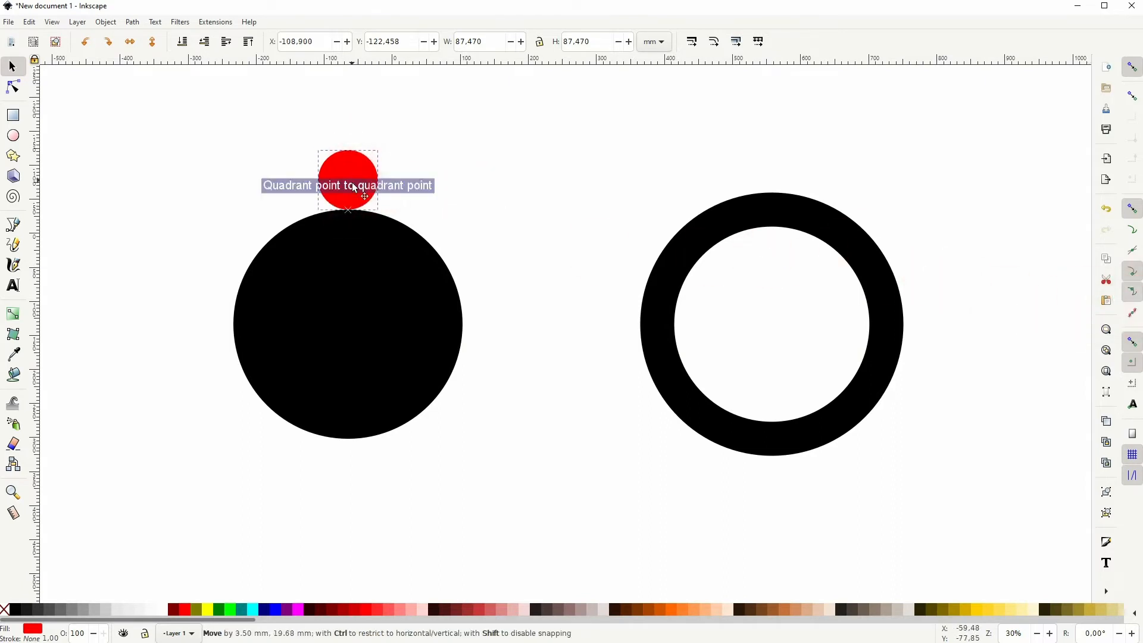
drag(349, 178, 349, 209)
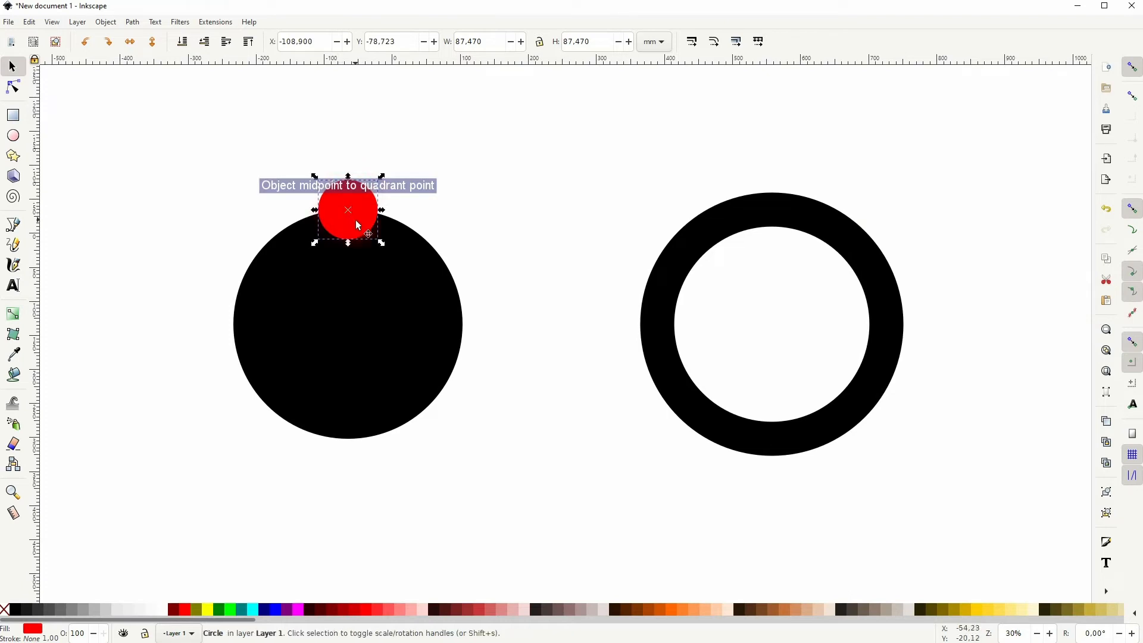
drag(347, 210, 464, 324)
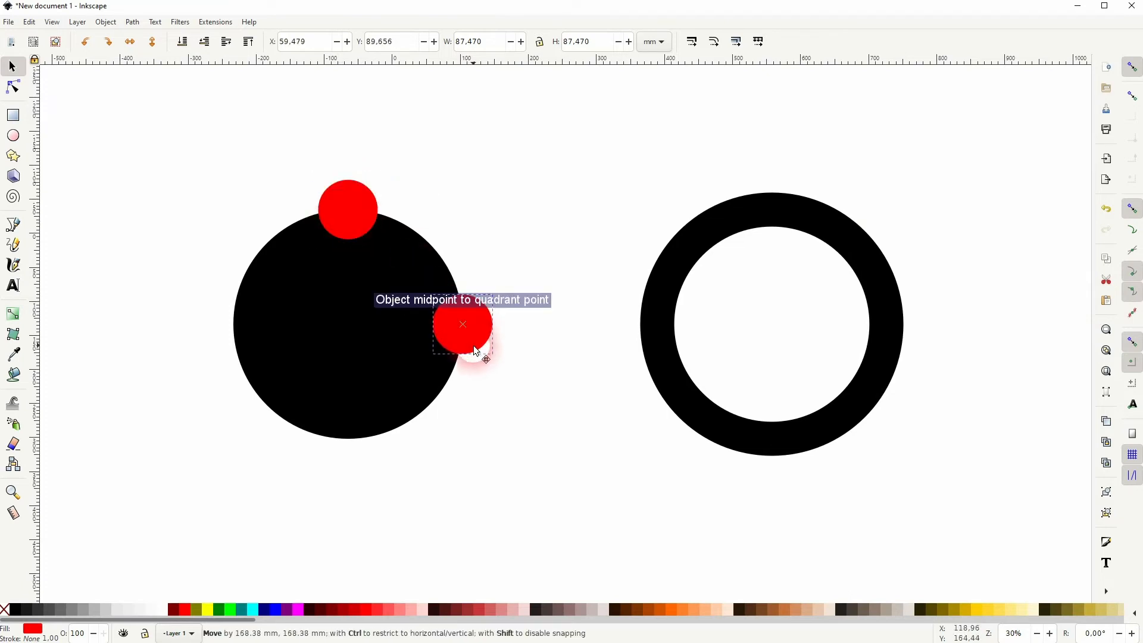
drag(462, 324, 234, 324)
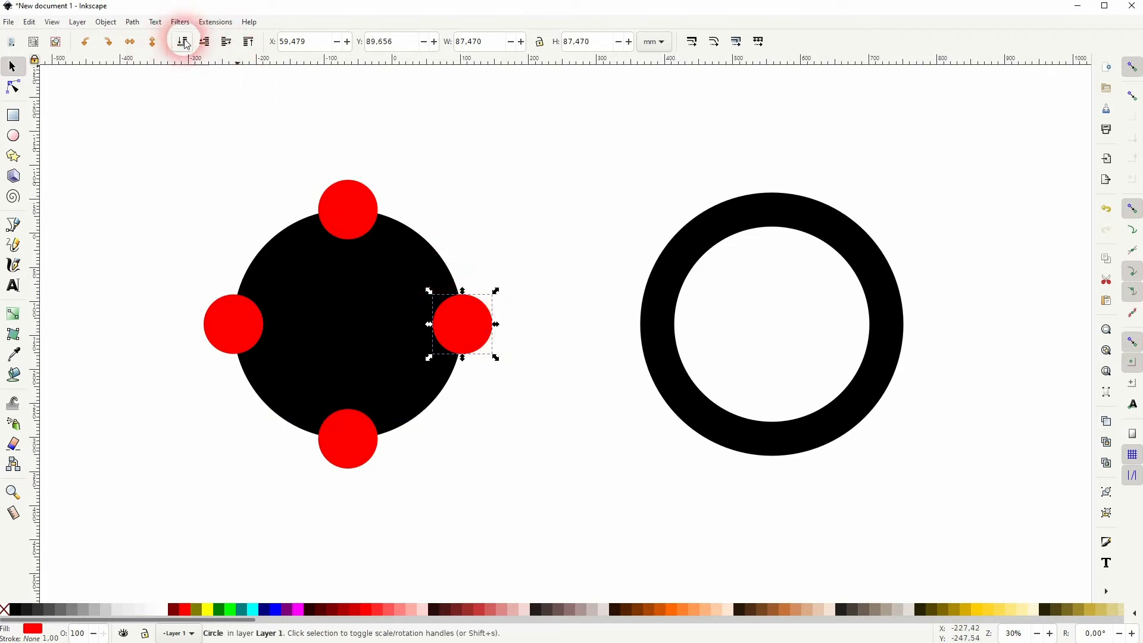
Step: Centre another red circle on the ring's left quadrant point
drag(462, 324, 623, 329)
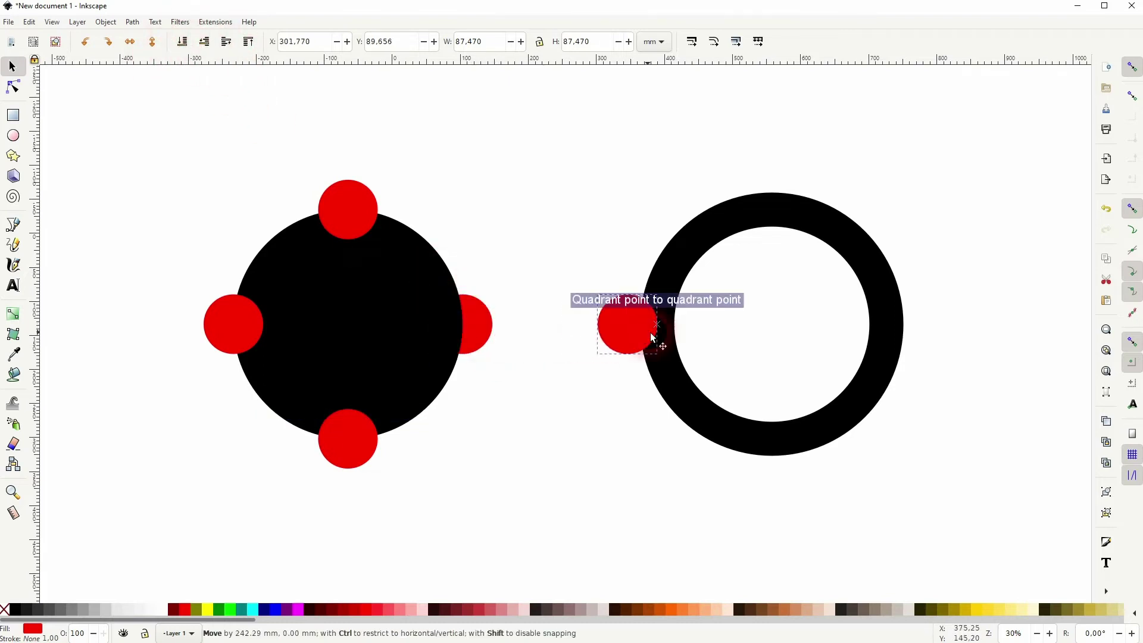
drag(649, 329, 681, 343)
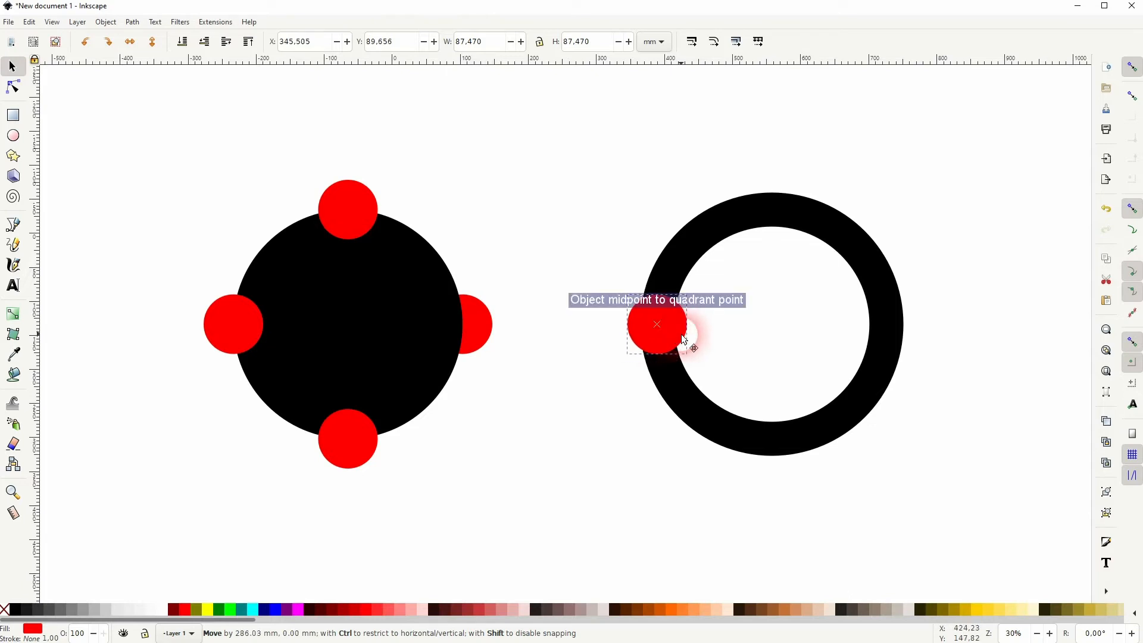
drag(656, 324, 625, 328)
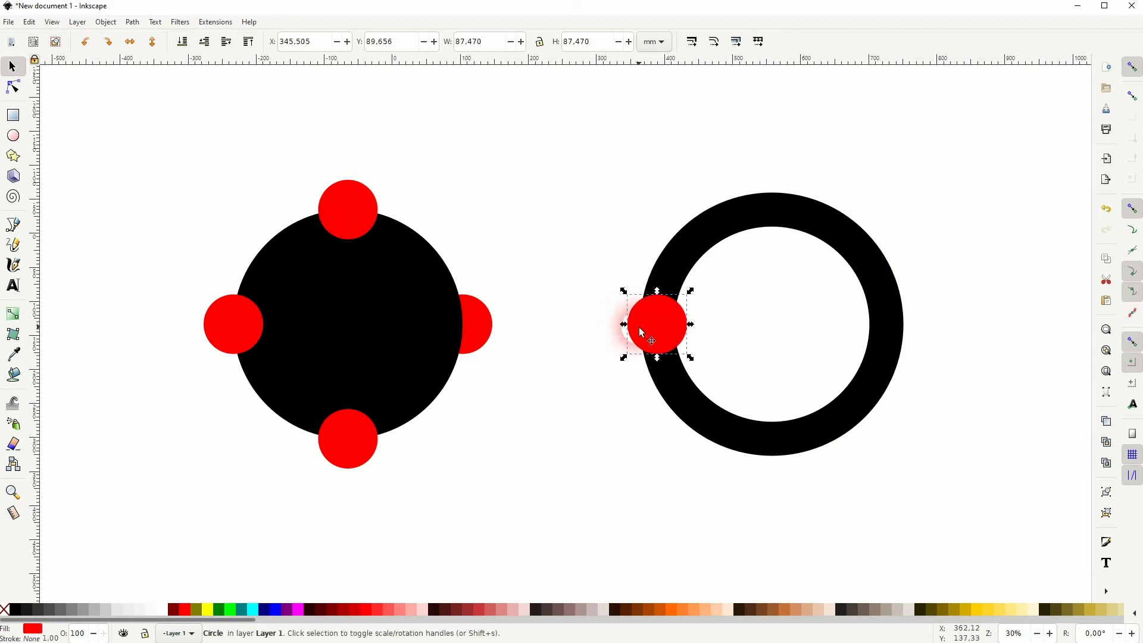
Step: Centre red circles on the black circle's outline at upper right and lower left
drag(651, 324, 443, 255)
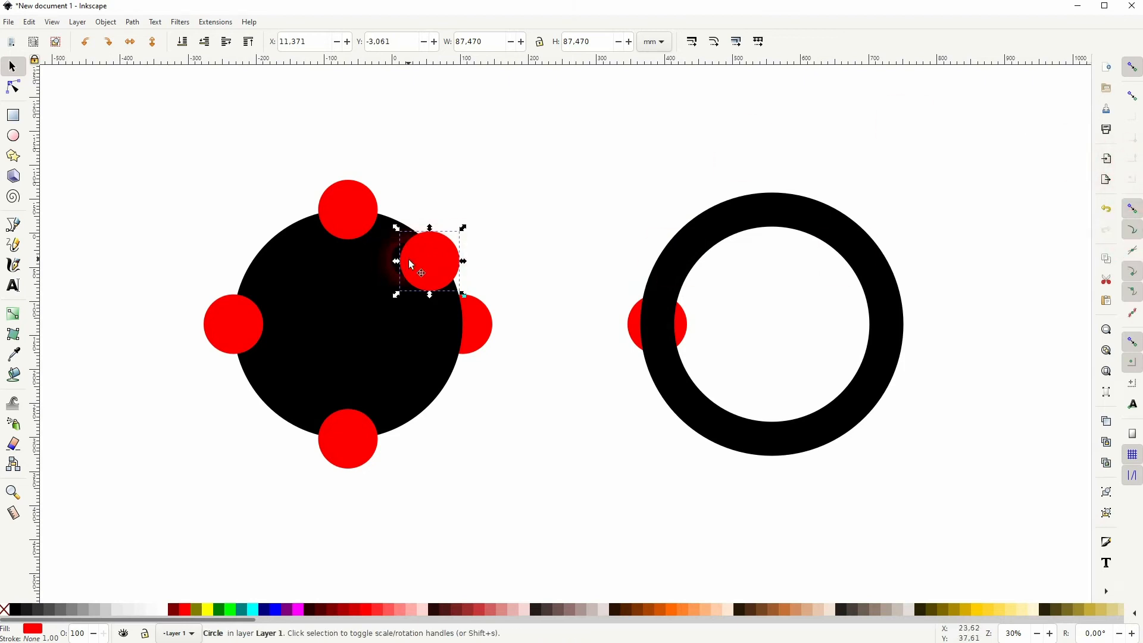
drag(428, 260, 440, 264)
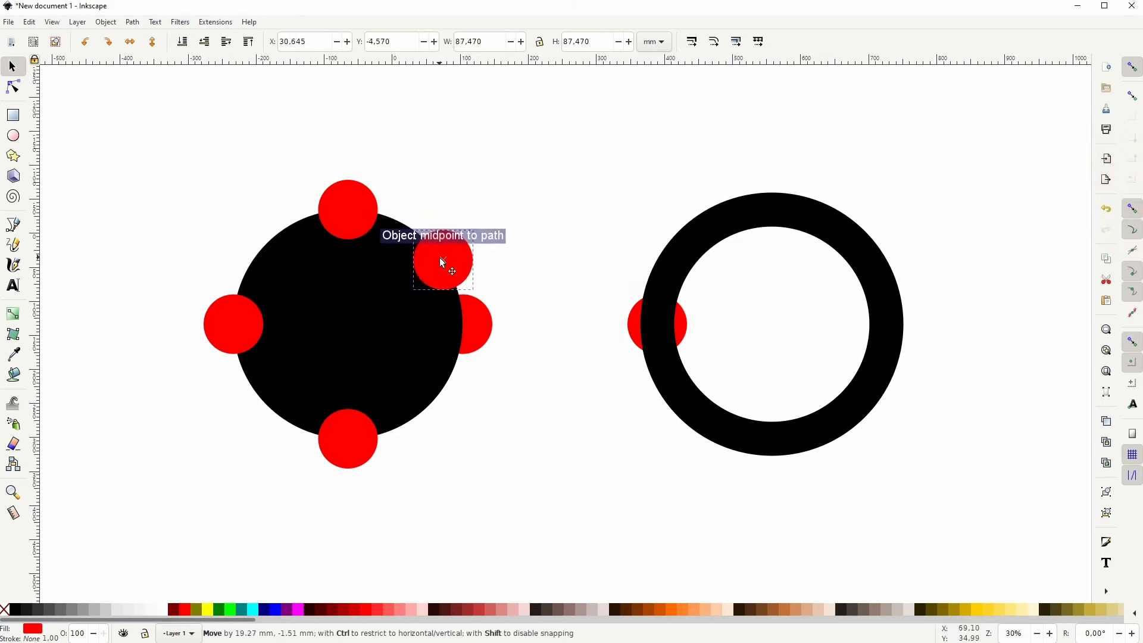
drag(441, 262, 301, 405)
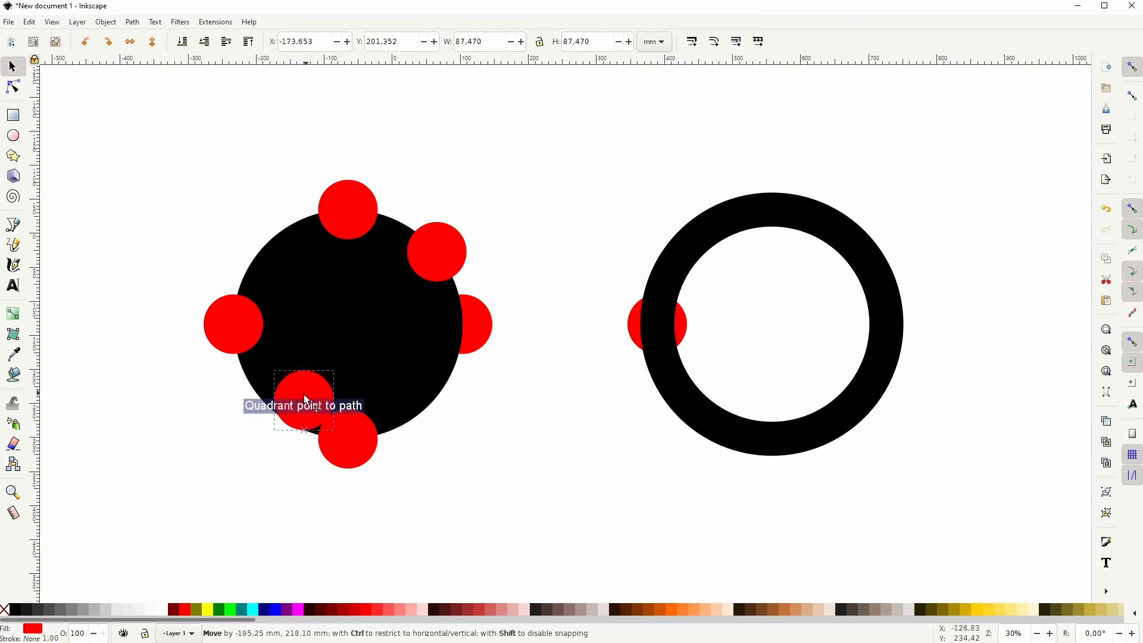
drag(303, 405, 268, 413)
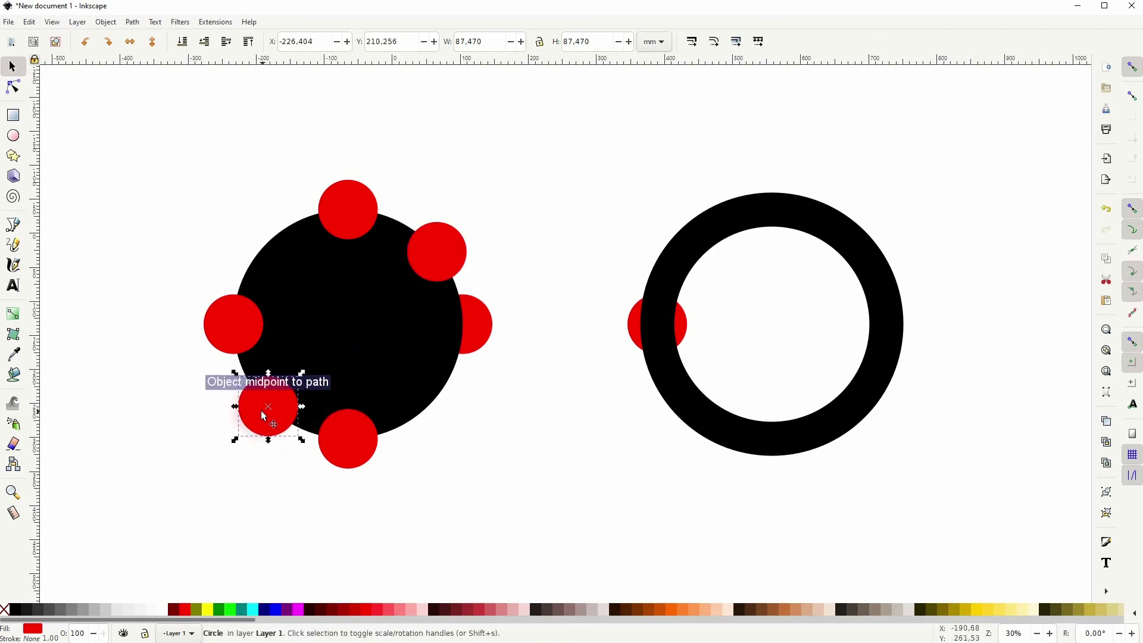
Step: Centre red circles along the ring's path at lower left and upper right
drag(268, 407, 691, 406)
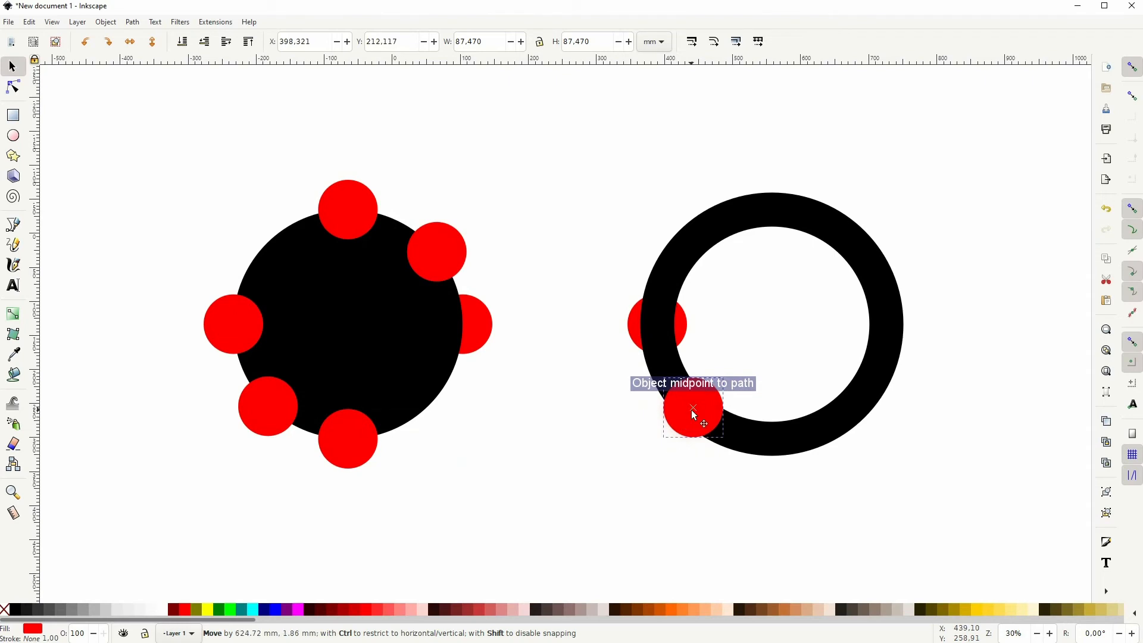
click(181, 42)
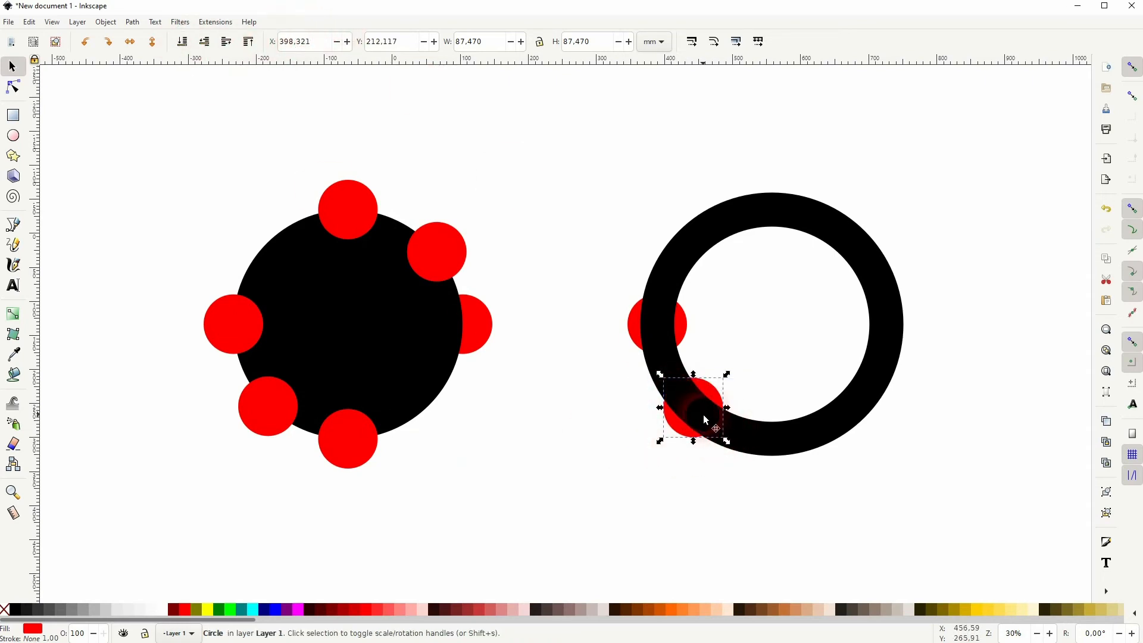
drag(693, 408, 882, 313)
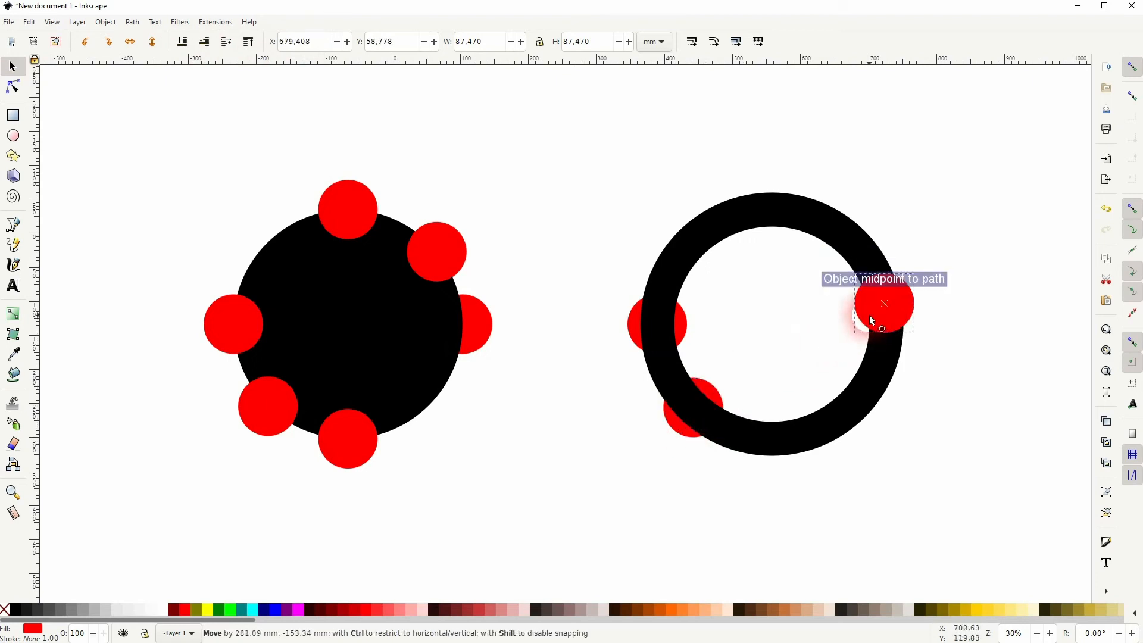
drag(882, 320, 884, 306)
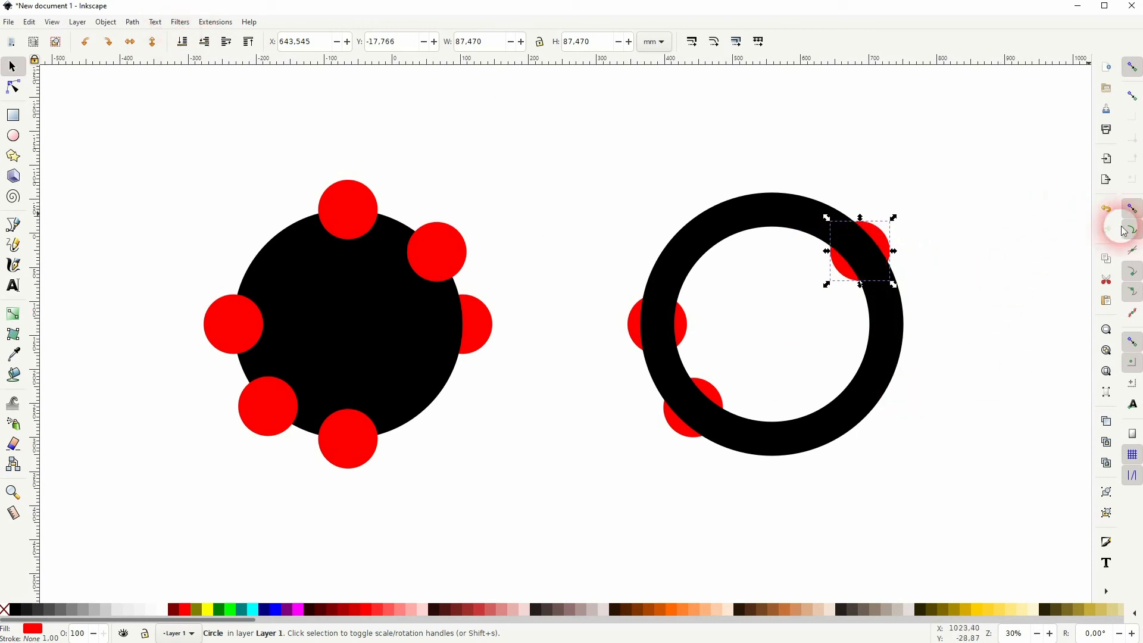
mouse_move(1106, 350)
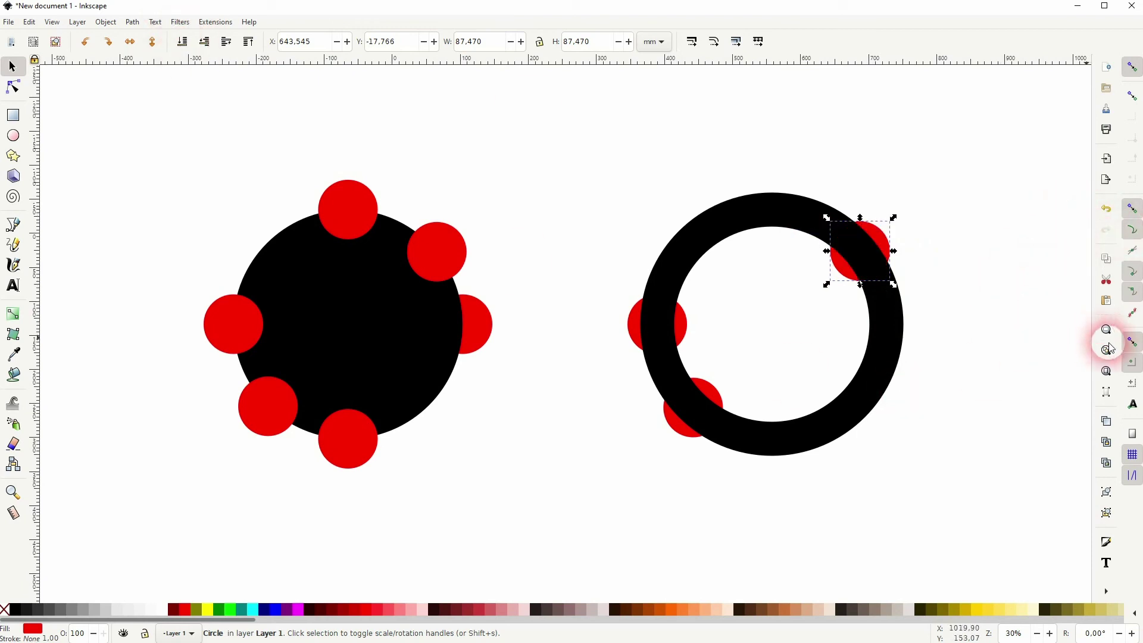